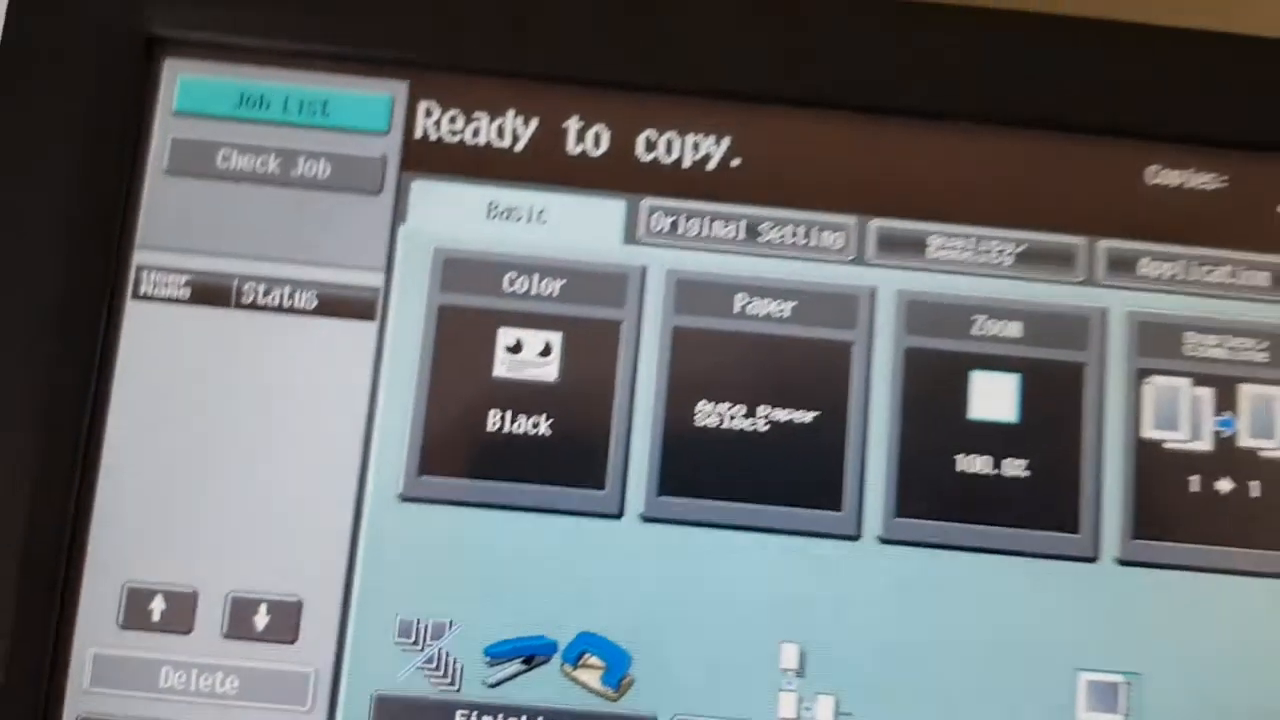
Switch to Full Color with Glossy finish and bring up the Application functions.
{"action": "left_click", "coordinate": [537, 390]}
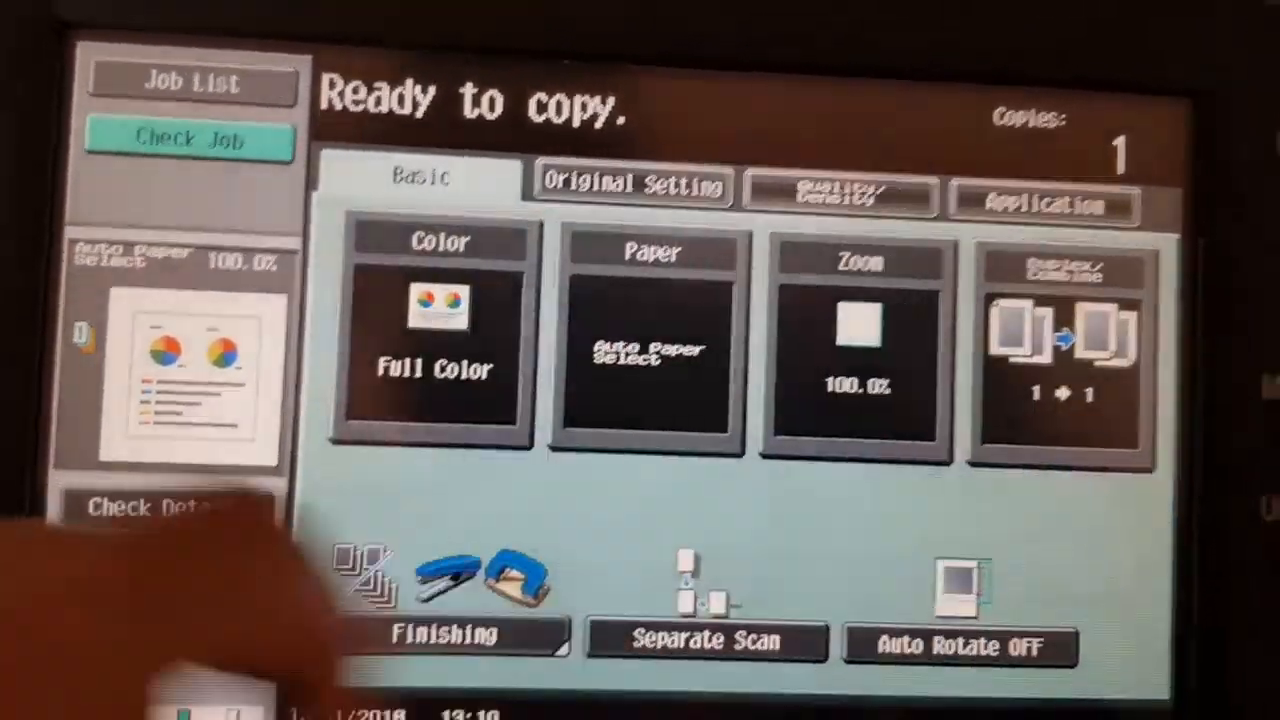
{"action": "left_click", "coordinate": [650, 350]}
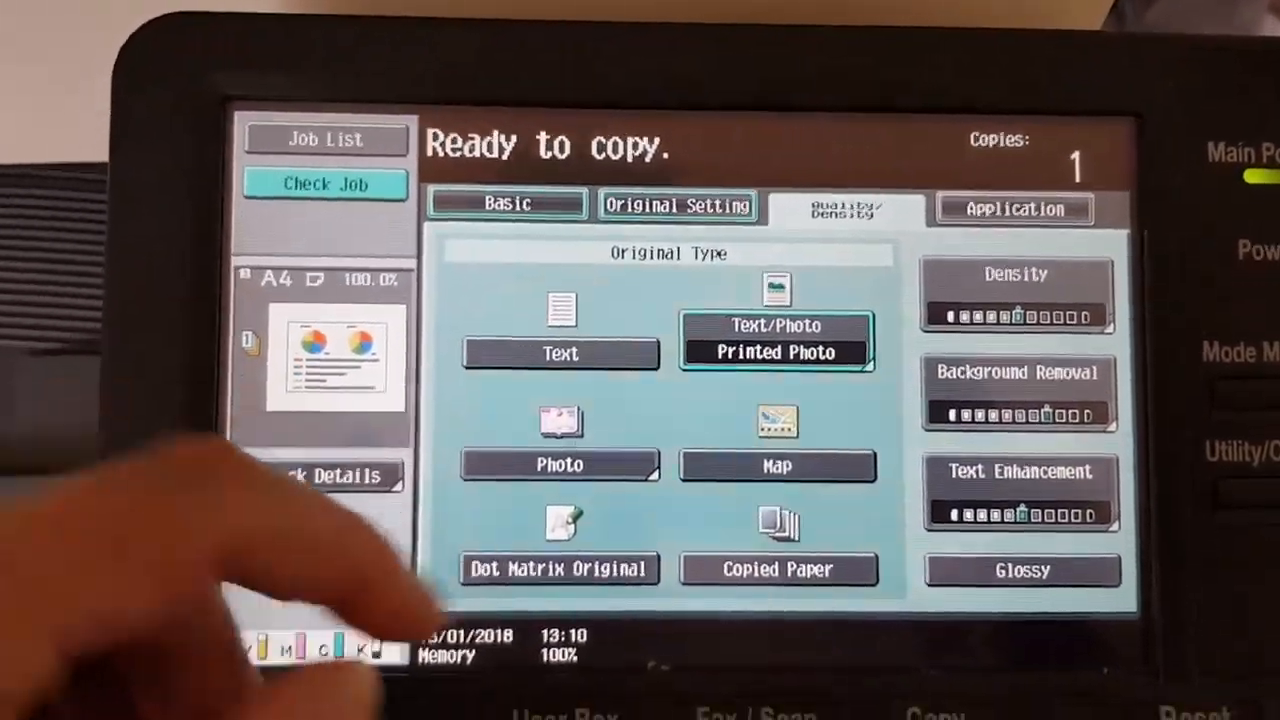
{"action": "left_click", "coordinate": [1018, 490]}
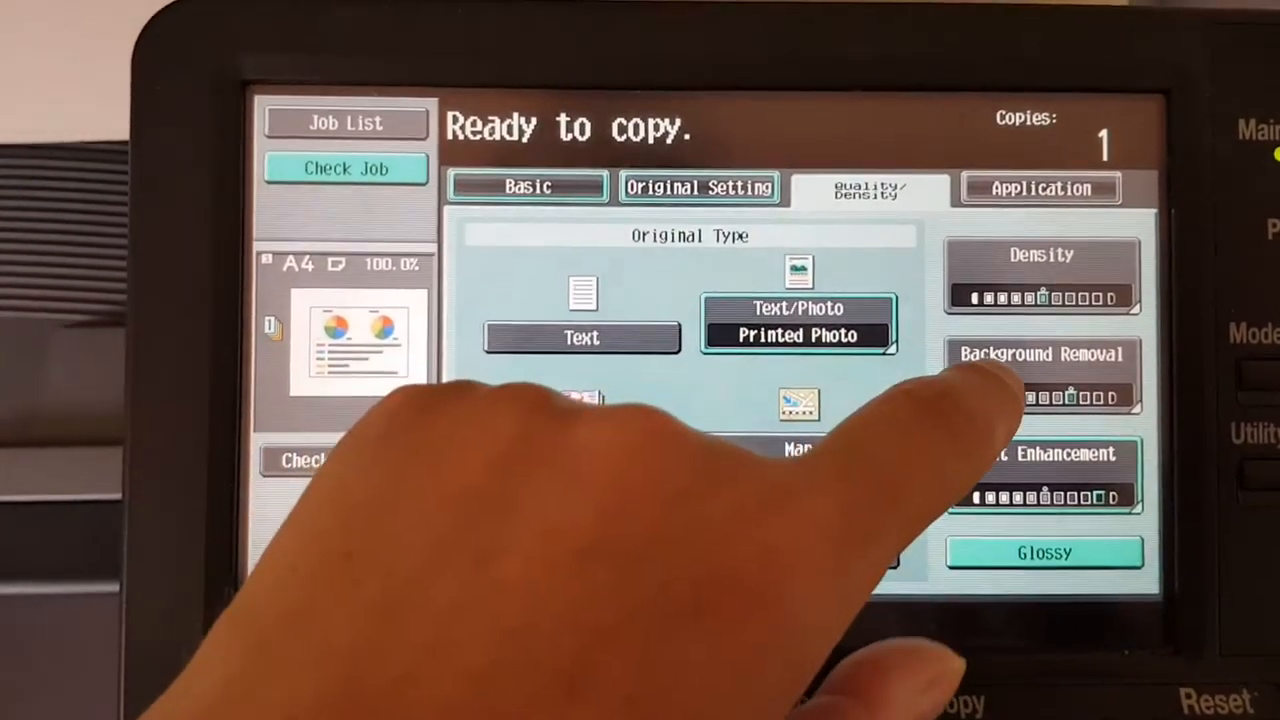
{"action": "left_click", "coordinate": [1043, 390]}
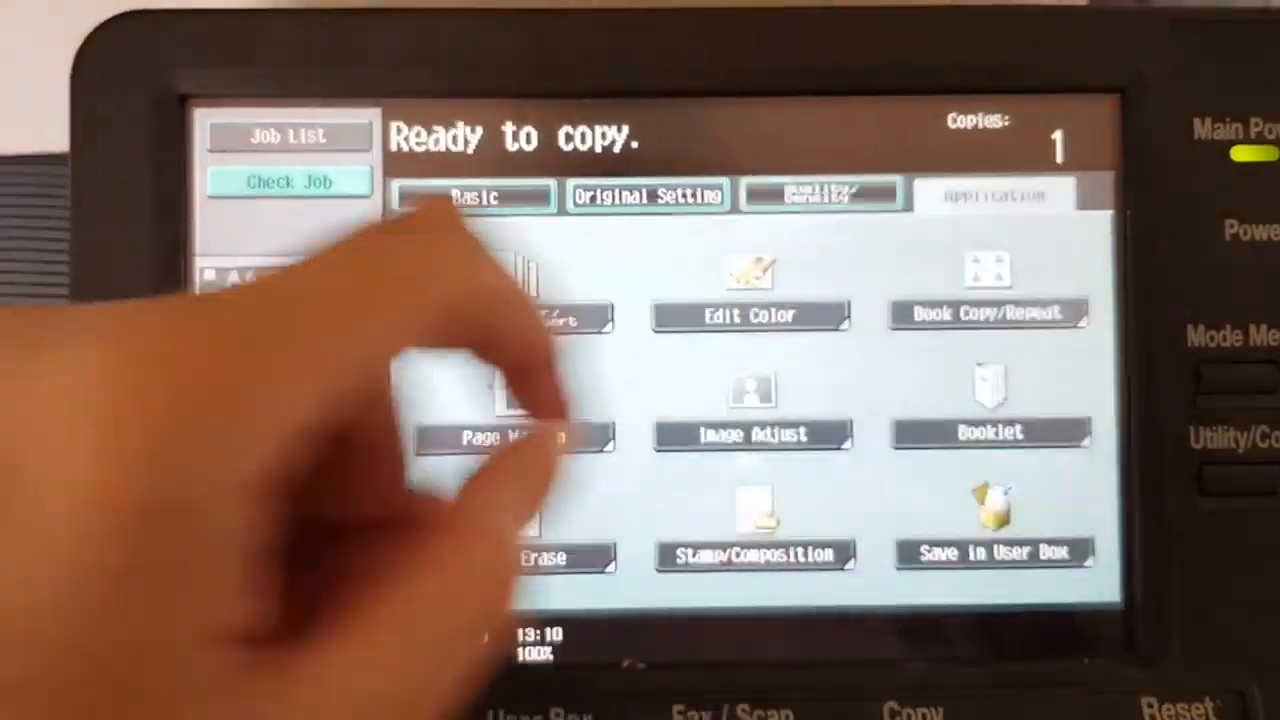
Apply Neg./Pos. Reverse, red background, minimum brightness, and maximum saturation and red.
{"action": "left_click", "coordinate": [749, 315]}
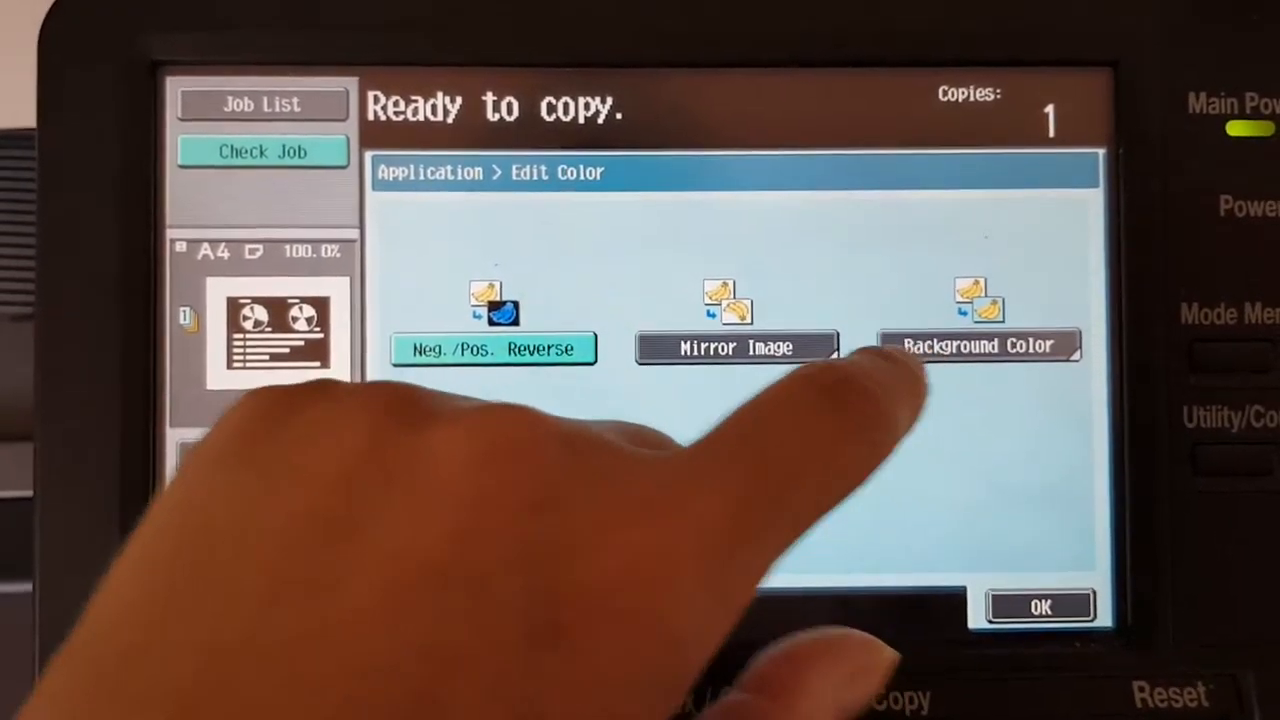
{"action": "left_click", "coordinate": [980, 345]}
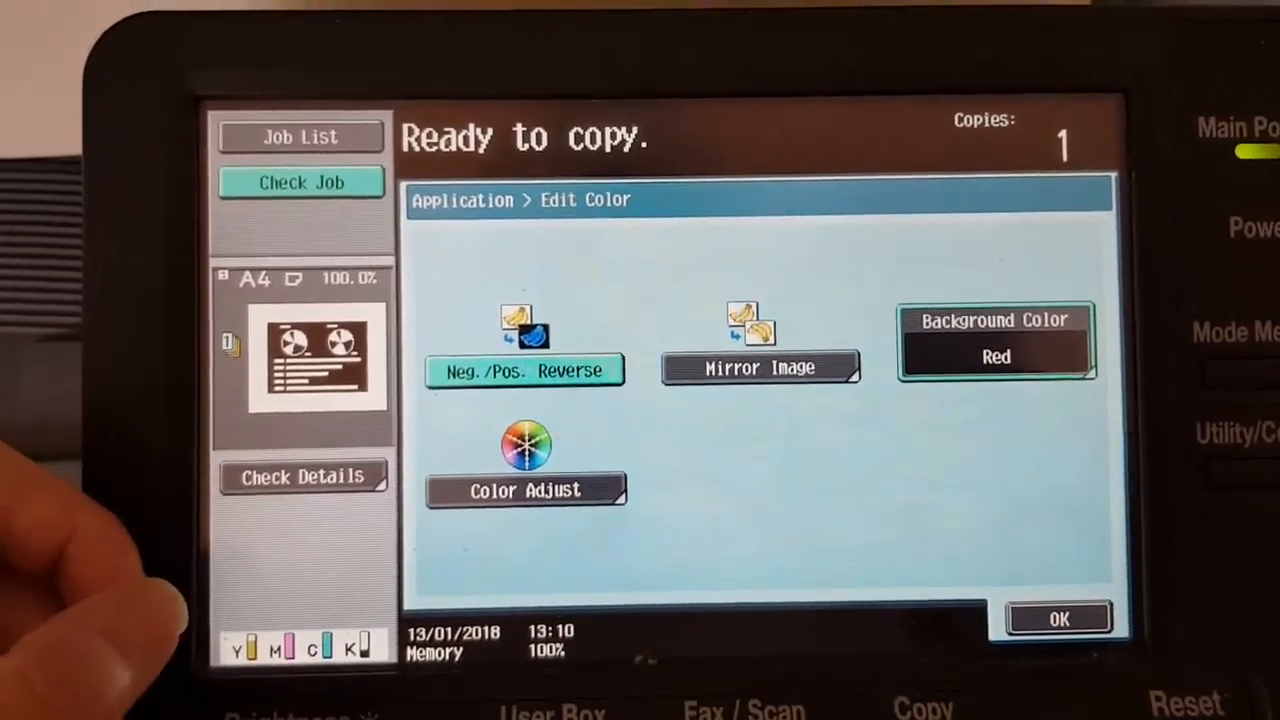
{"action": "left_click", "coordinate": [526, 490]}
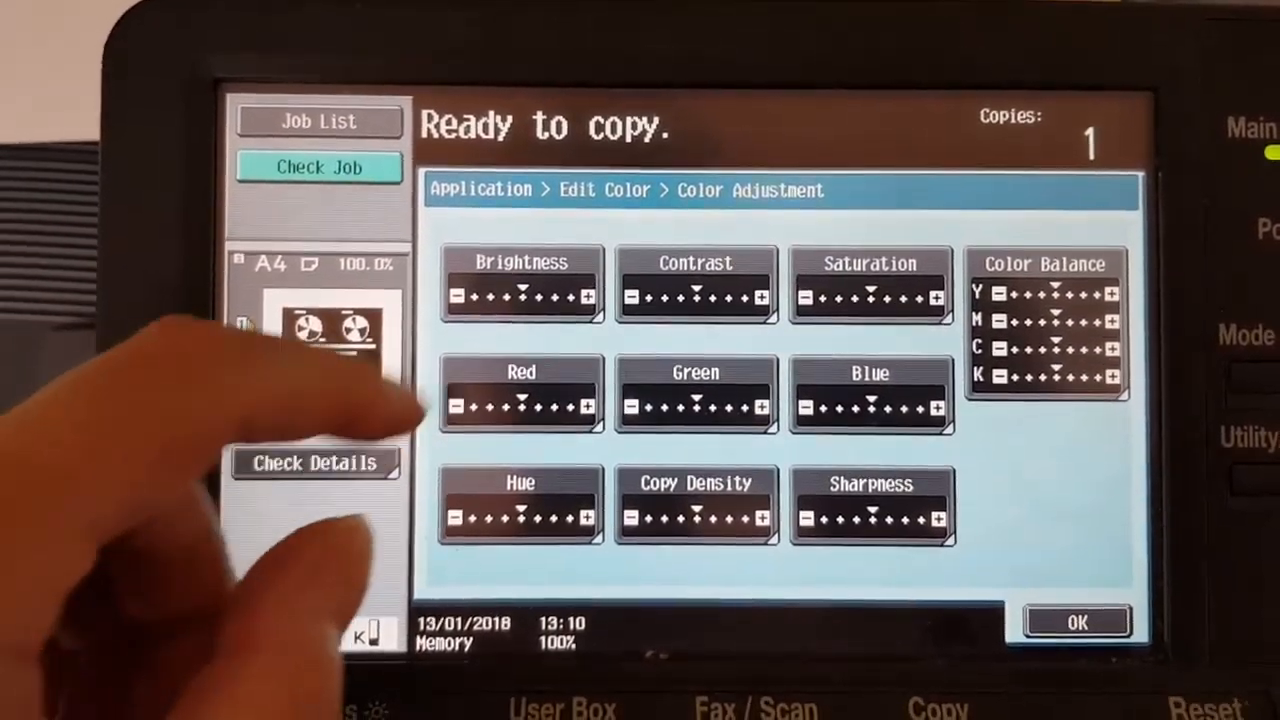
{"action": "left_click", "coordinate": [520, 285]}
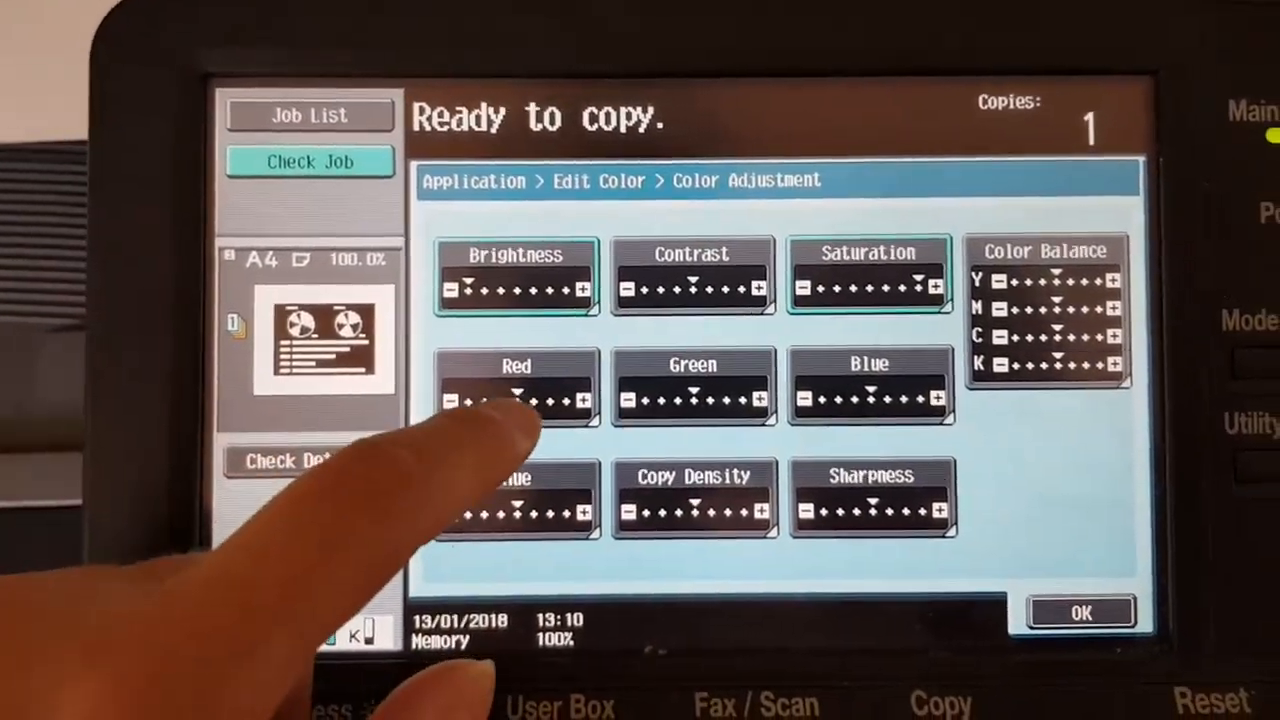
{"action": "left_click", "coordinate": [516, 385]}
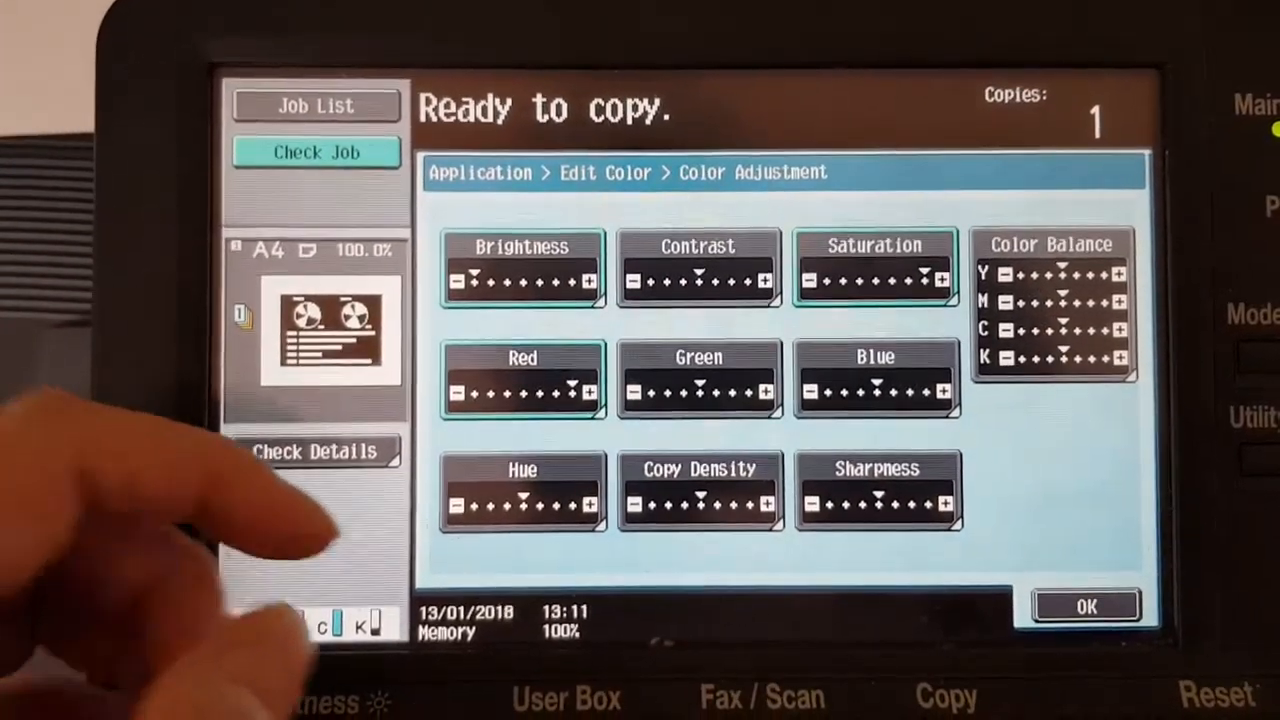
{"action": "left_click", "coordinate": [875, 490]}
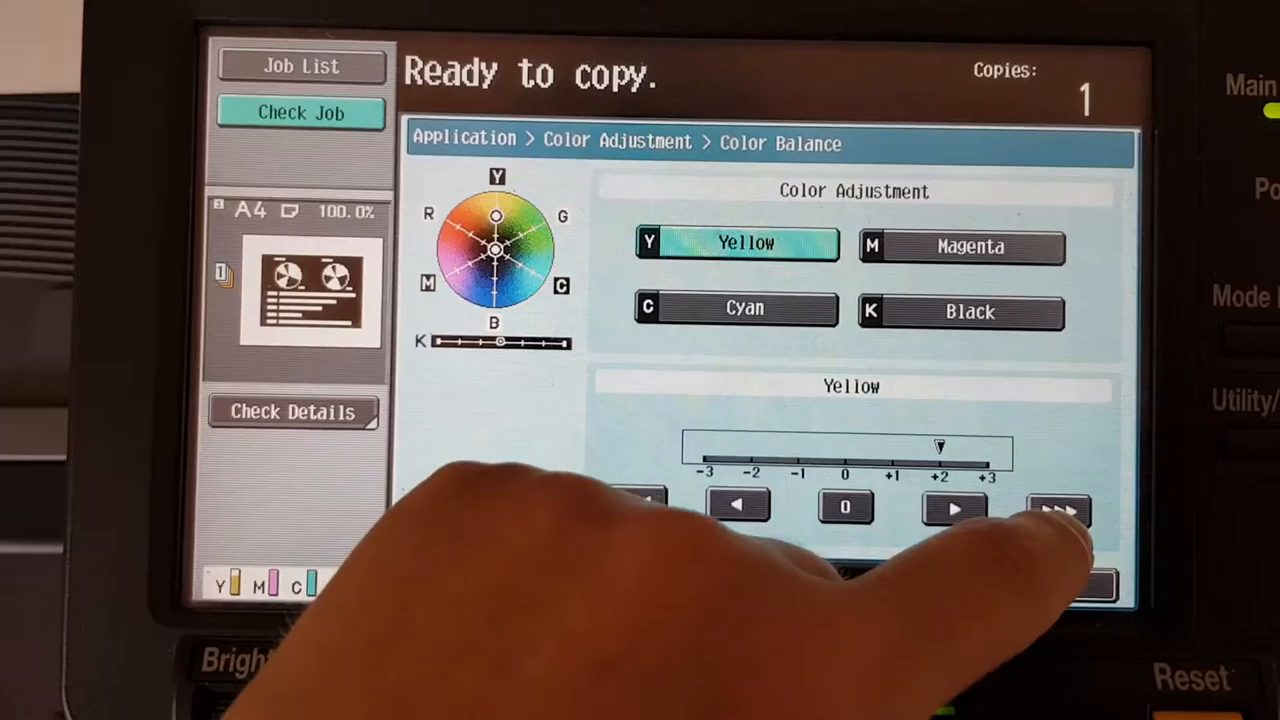
In Color Balance, raise cyan to +3 and confirm back to Application functions.
{"action": "left_click", "coordinate": [960, 247]}
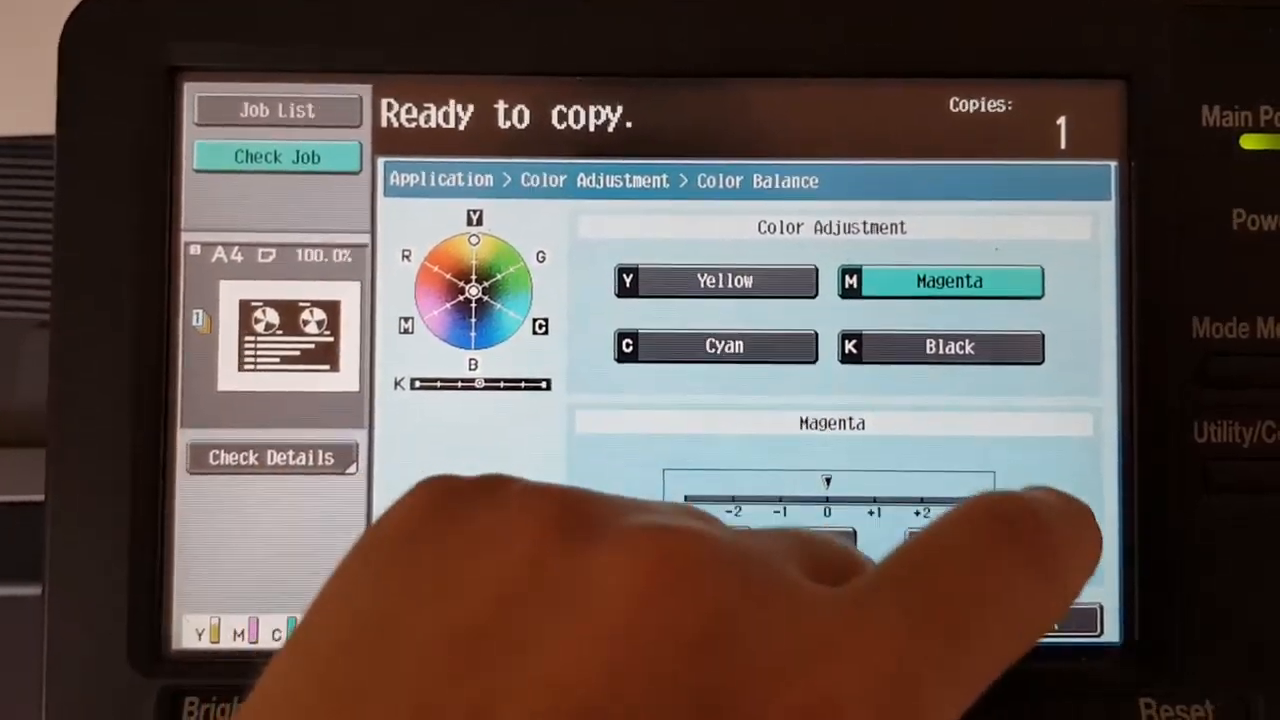
{"action": "left_click", "coordinate": [715, 345]}
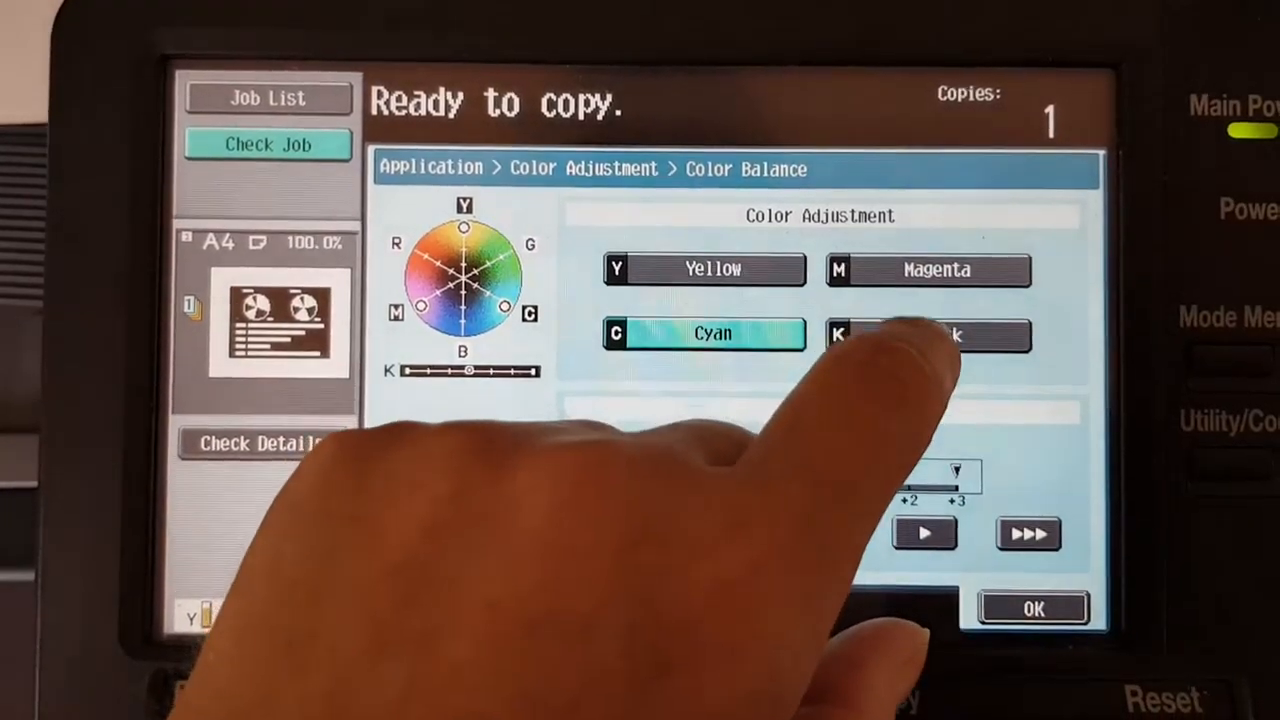
{"action": "left_click", "coordinate": [928, 334]}
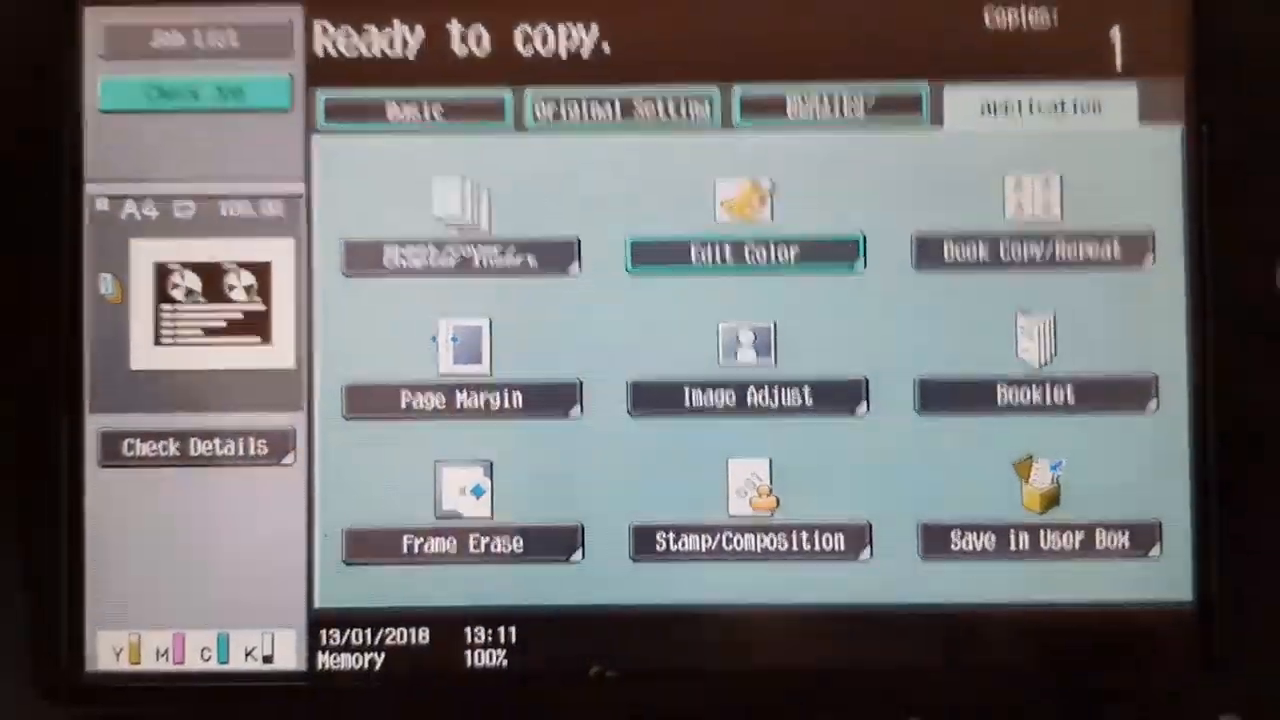
From the Basic tab, open Zoom and choose XY Zoom for separate width and height scaling.
{"action": "left_click", "coordinate": [414, 108]}
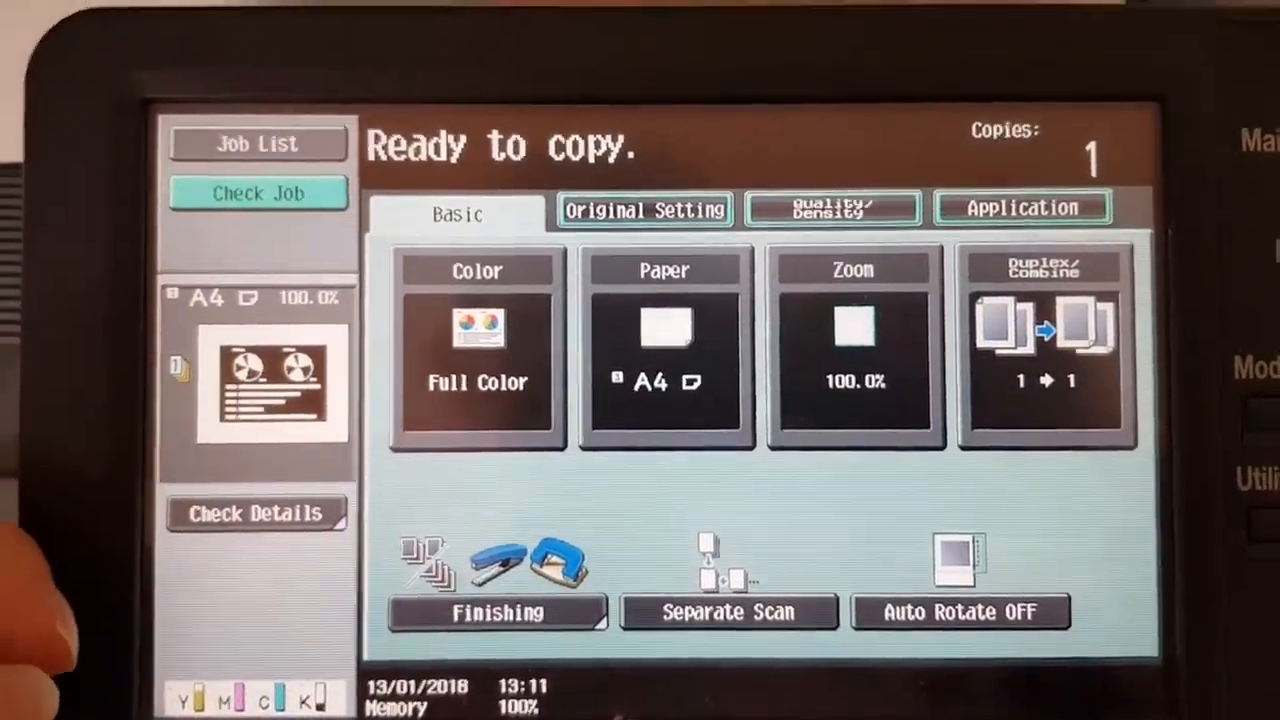
{"action": "left_click", "coordinate": [853, 340]}
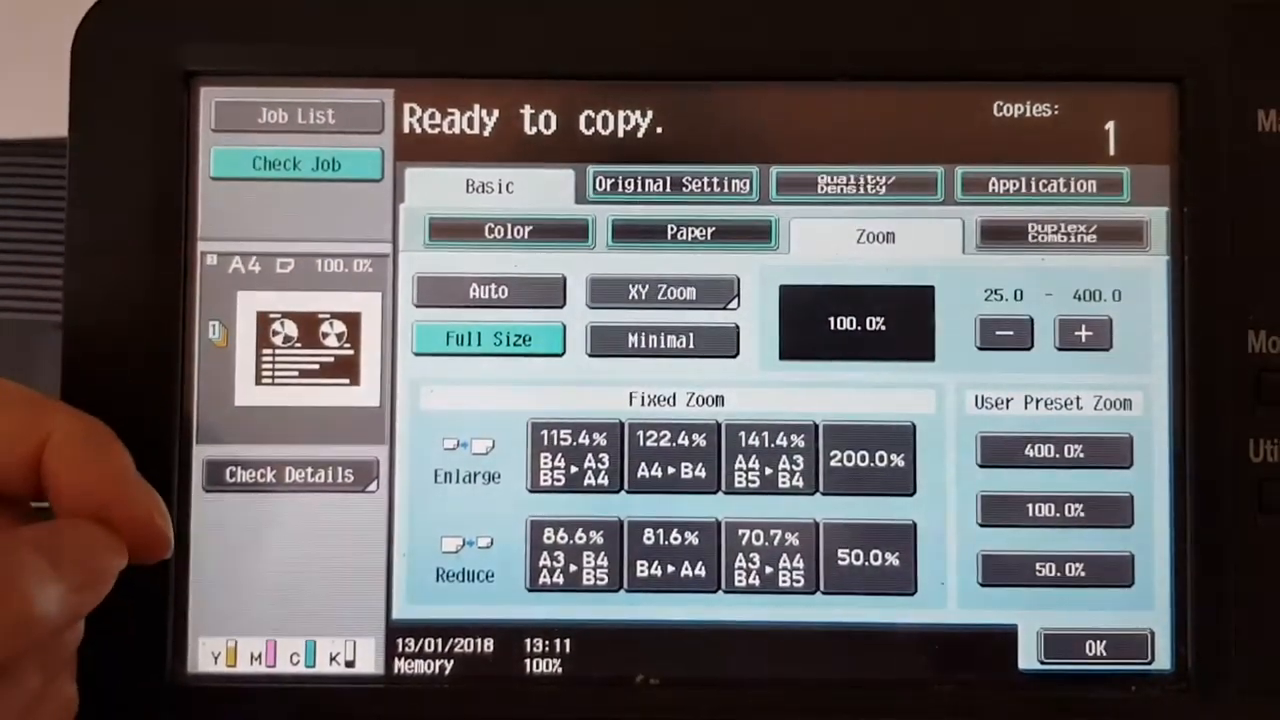
{"action": "left_click", "coordinate": [767, 457]}
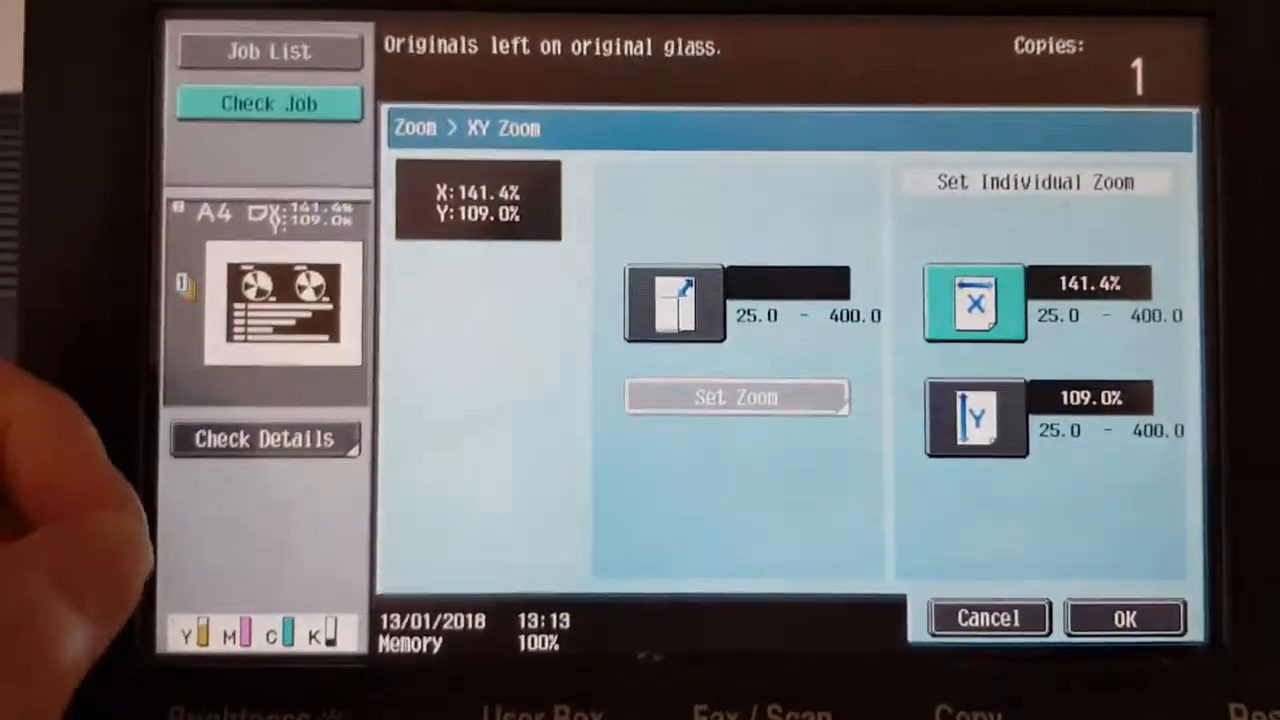
Set the Y zoom to 209.0% and confirm, giving 141.4% × 209.0%.
{"action": "left_click", "coordinate": [975, 418]}
{"action": "type", "text": "209"}
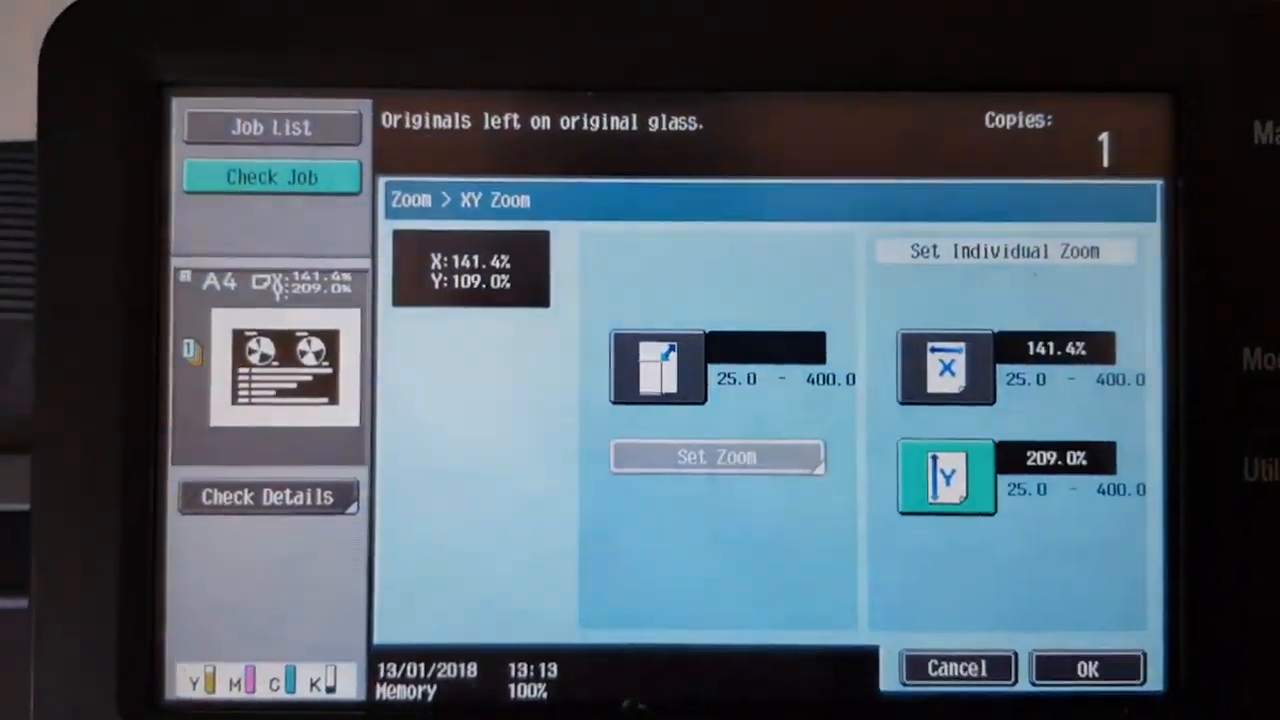
{"action": "left_click", "coordinate": [1086, 668]}
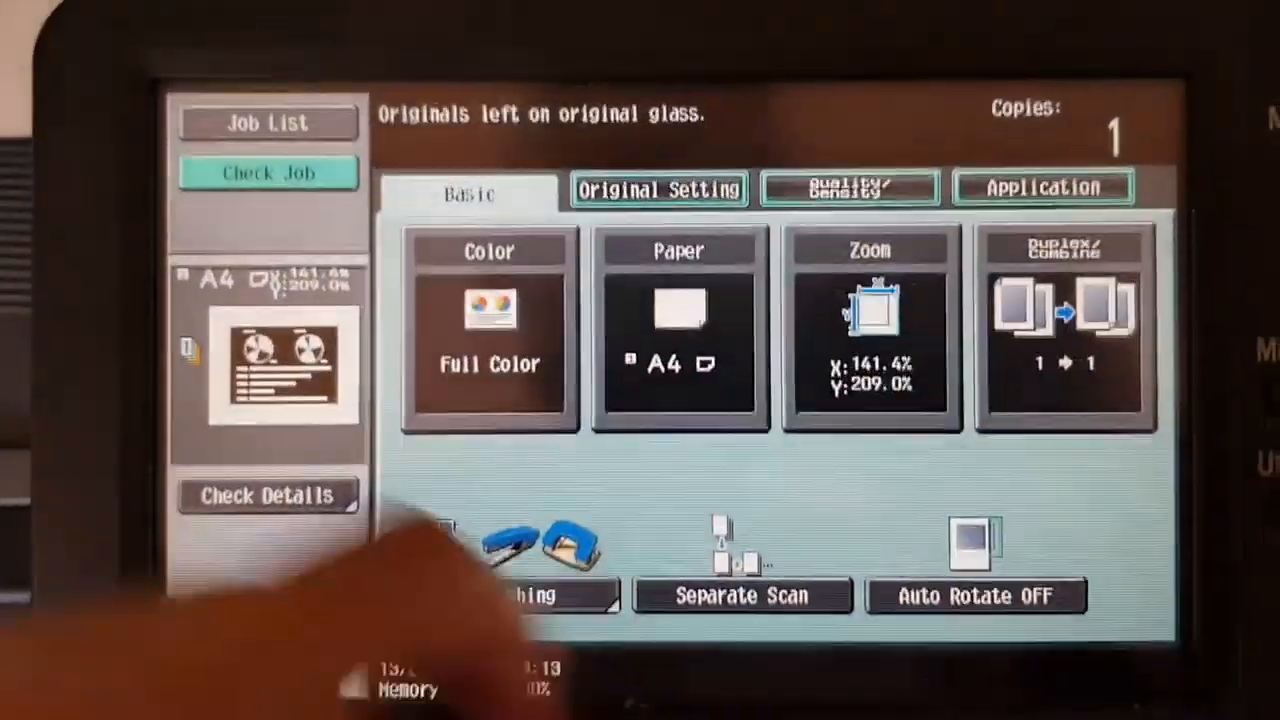